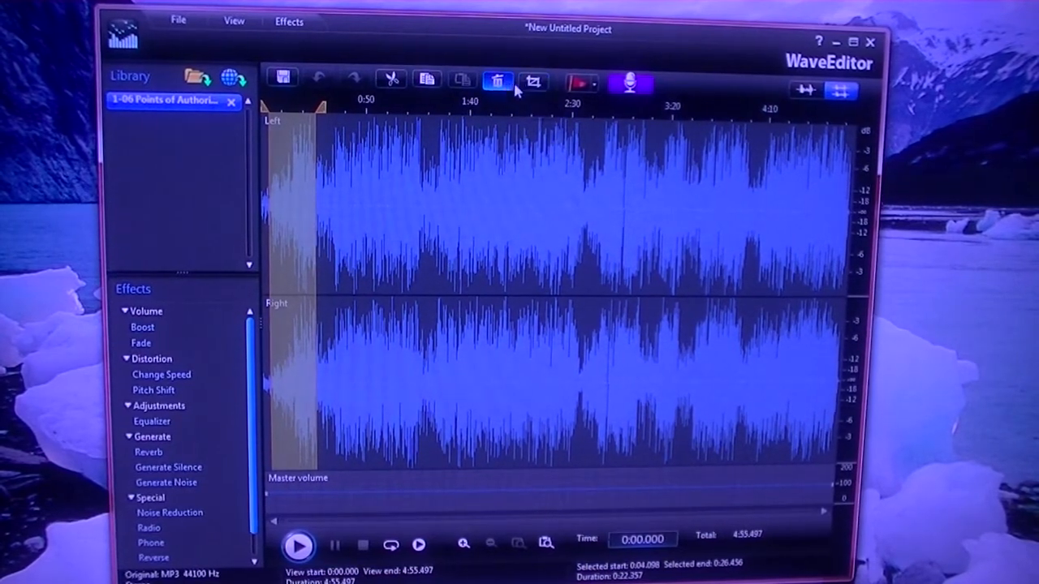
{"action": "mouse_move", "coordinate": [536, 79]}
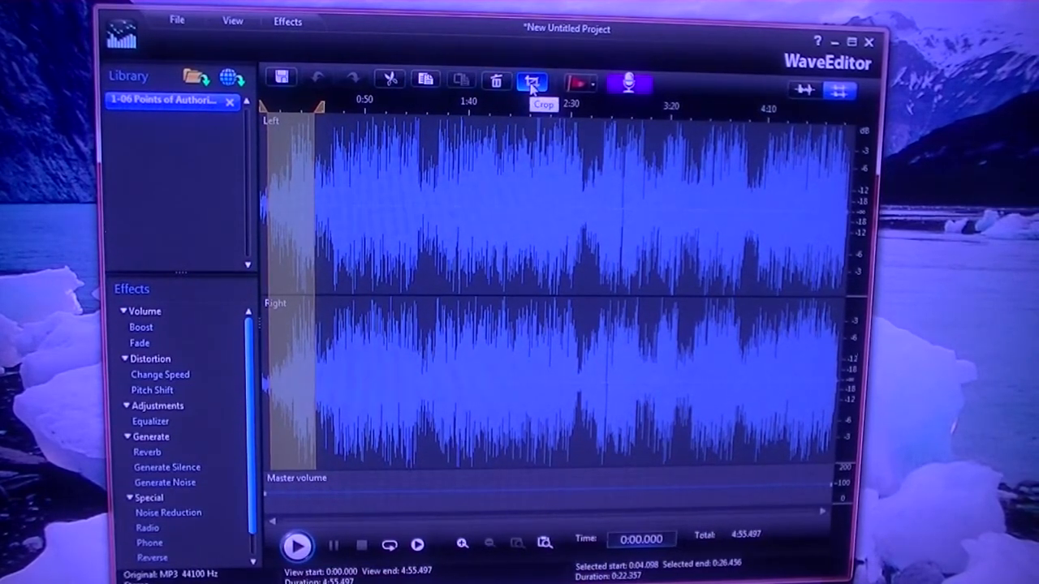
- Crop the track to the 22-second selection and preview the resulting clip
{"action": "left_click", "coordinate": [532, 80]}
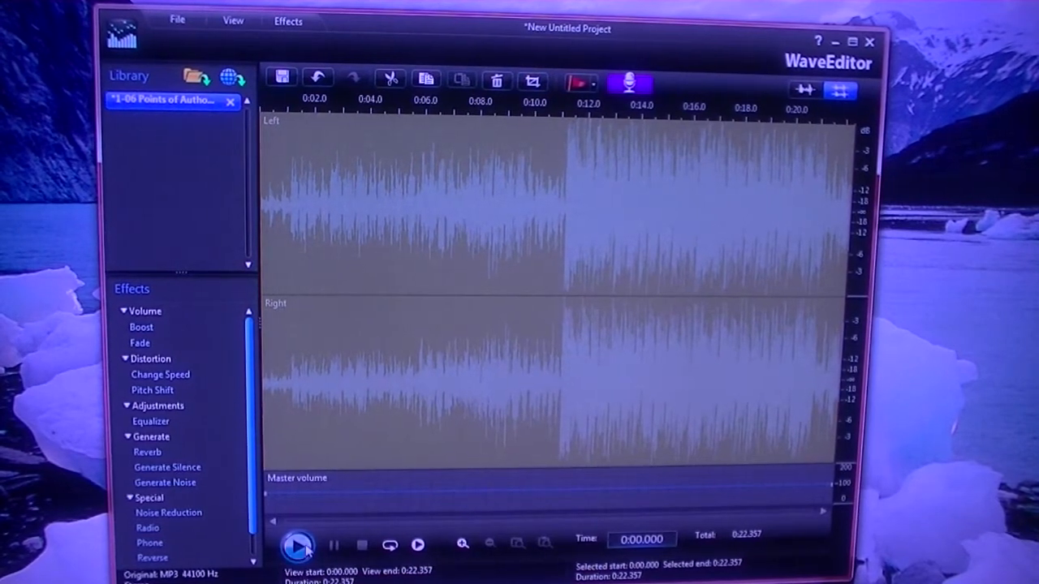
{"action": "left_click", "coordinate": [300, 545]}
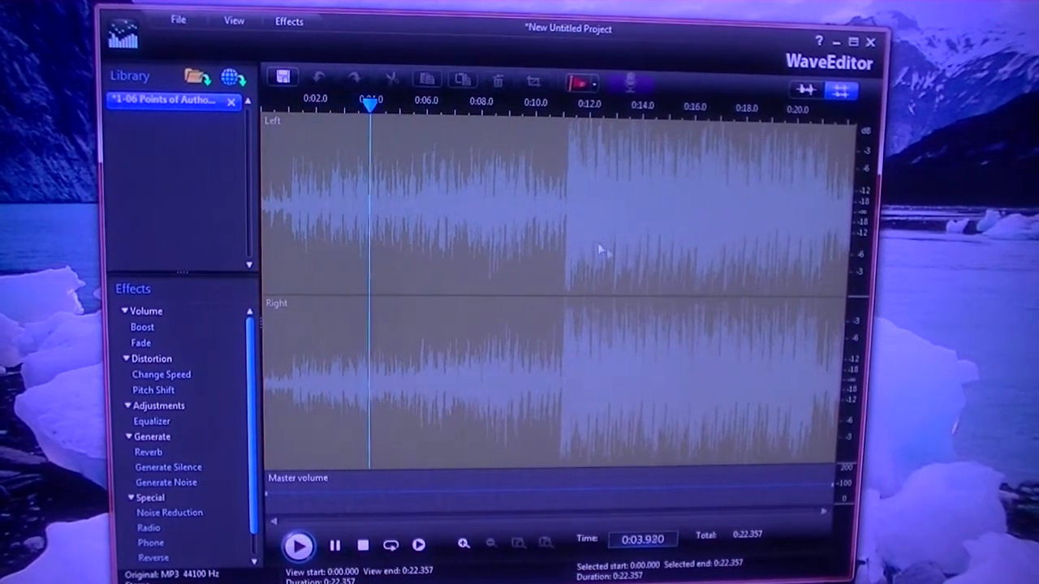
{"action": "left_click", "coordinate": [297, 545]}
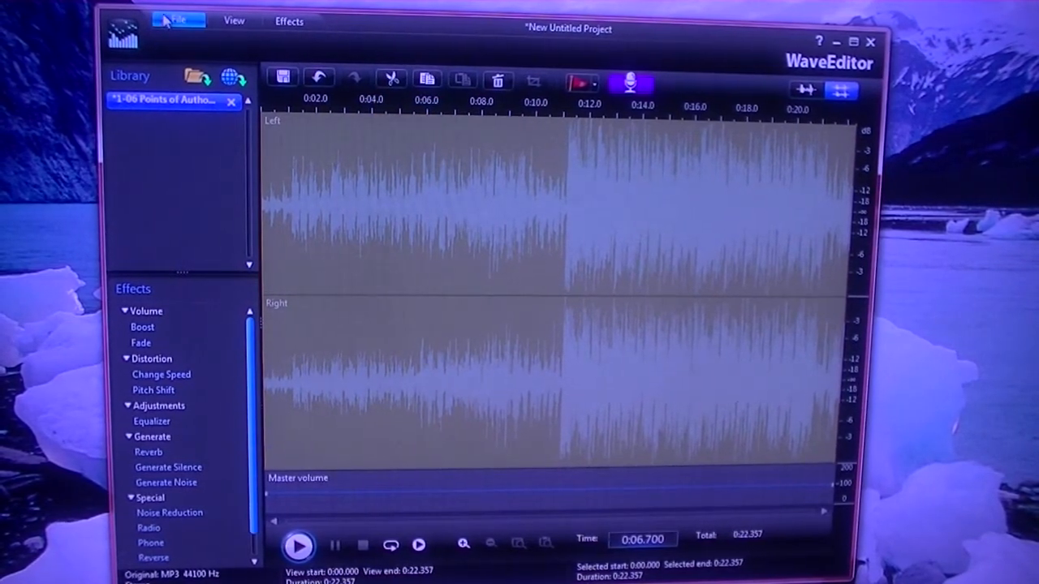
- Save the cropped track as a new file named Chris2.mp3
{"action": "left_click", "coordinate": [177, 20]}
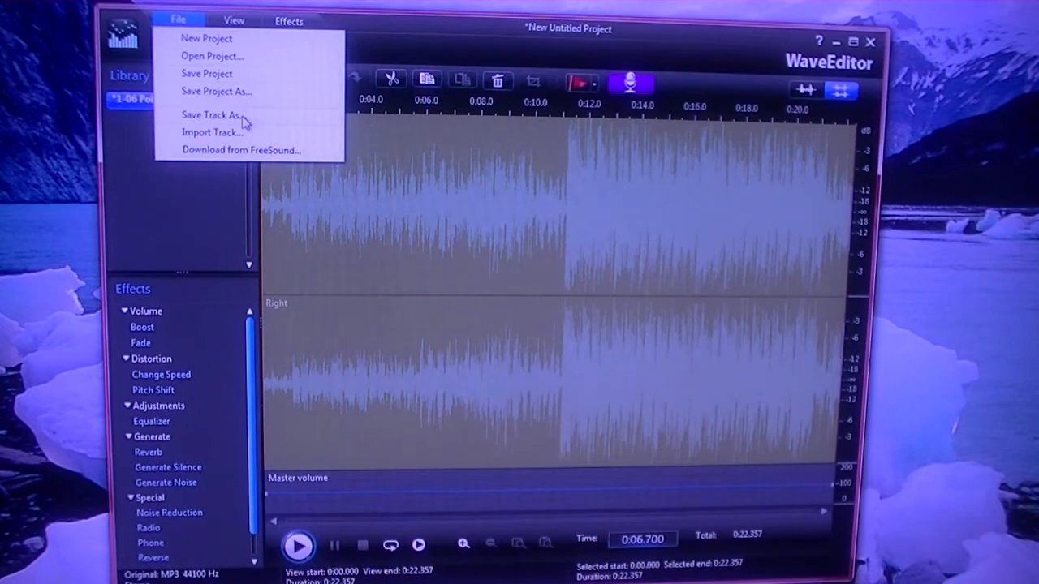
{"action": "left_click", "coordinate": [209, 114]}
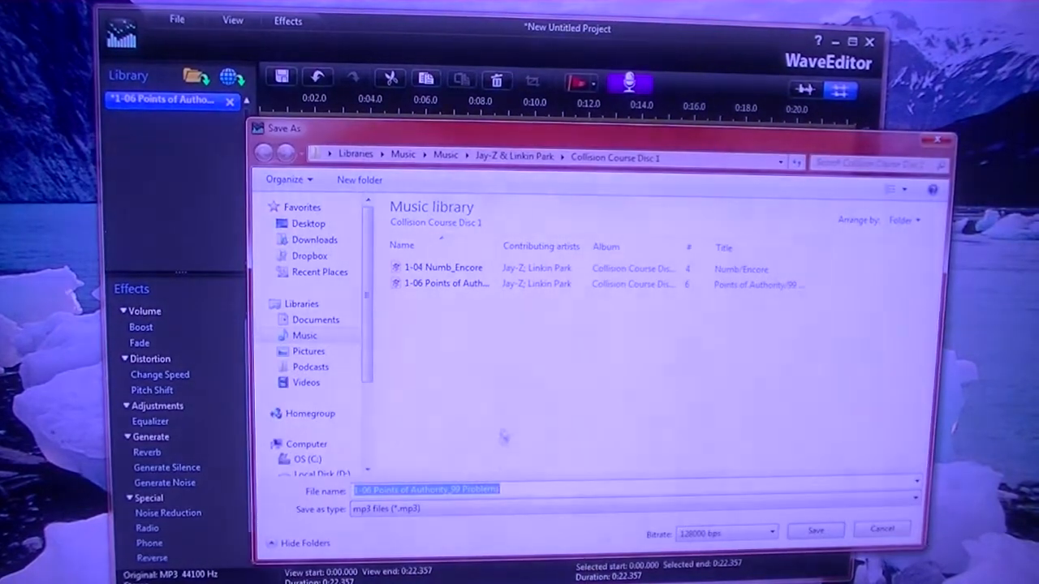
{"action": "type", "text": "C N"}
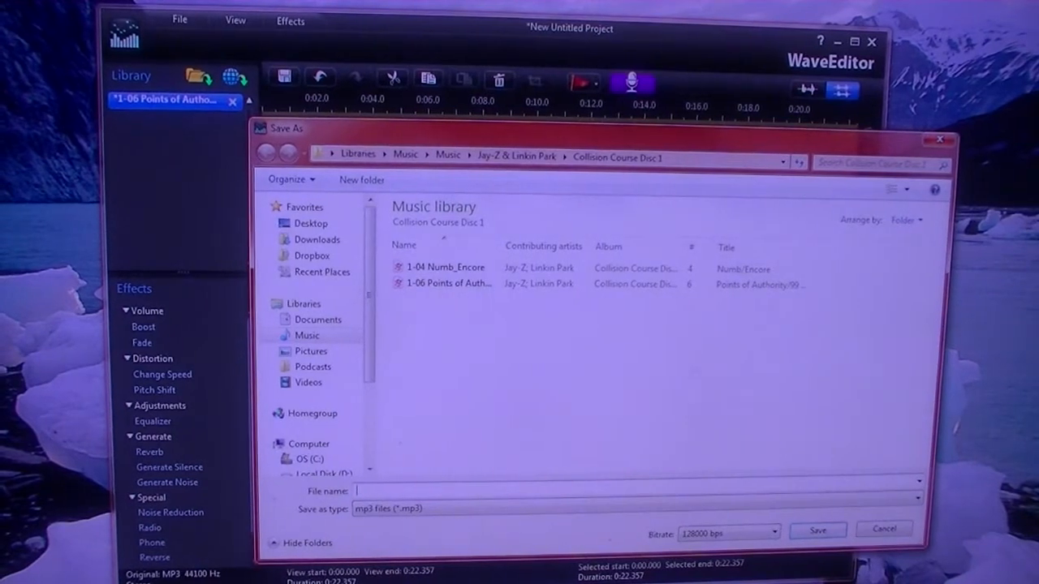
{"action": "type", "text": "CHri"}
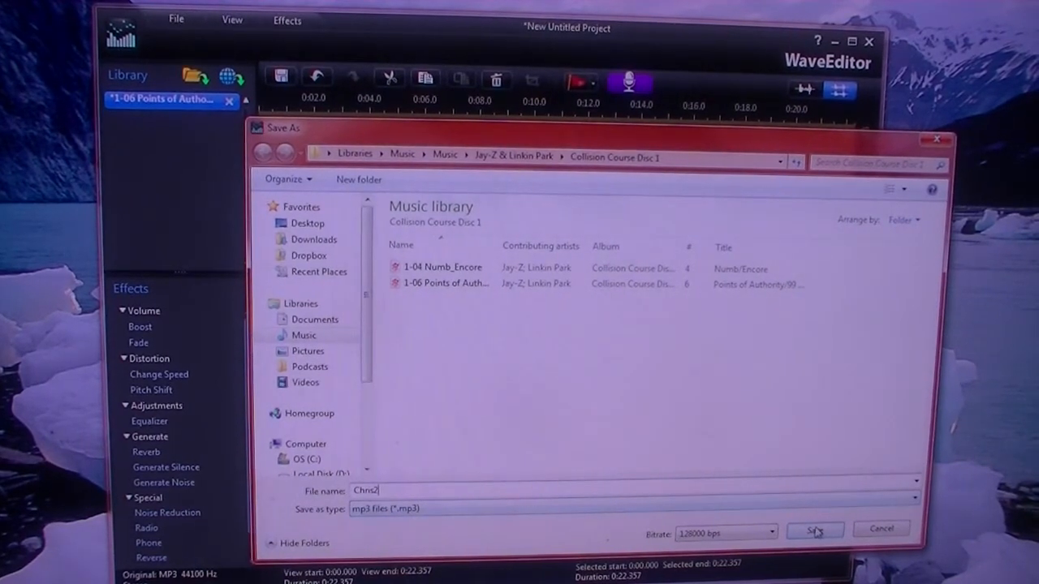
{"action": "left_click", "coordinate": [814, 529]}
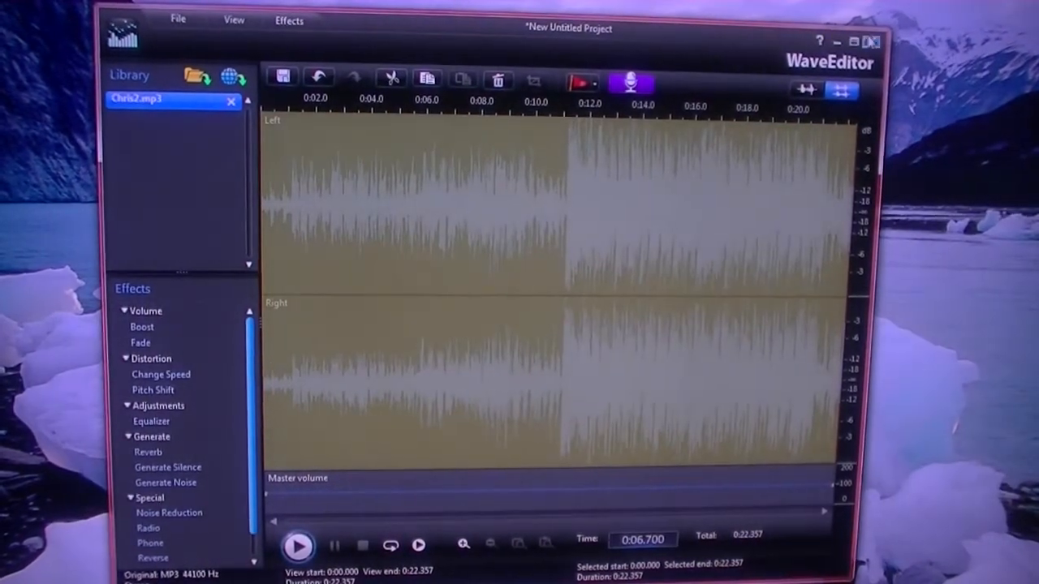
- Close WaveEditor without saving the project file
{"action": "left_click", "coordinate": [282, 78]}
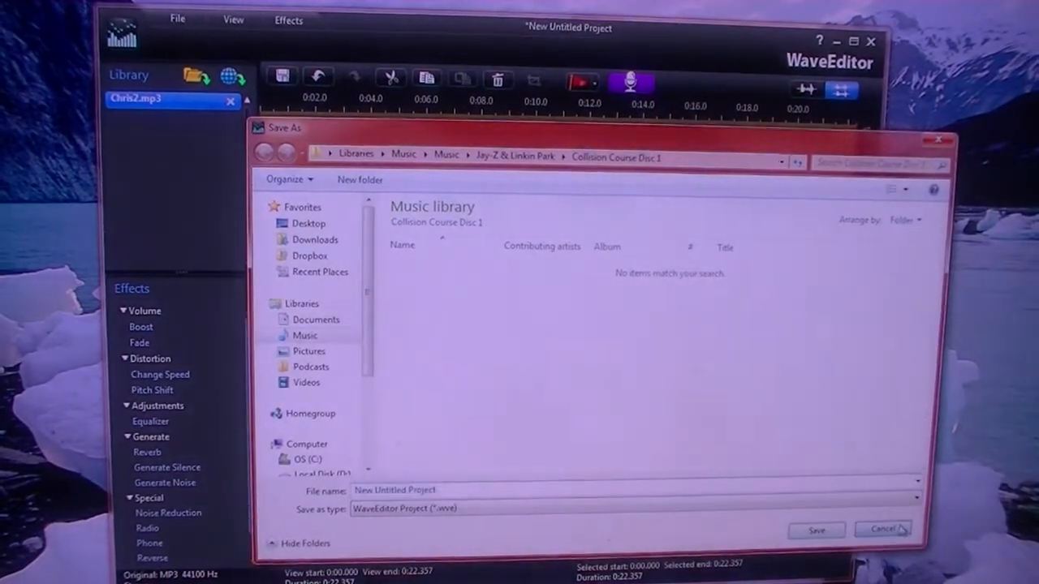
{"action": "left_click", "coordinate": [888, 530]}
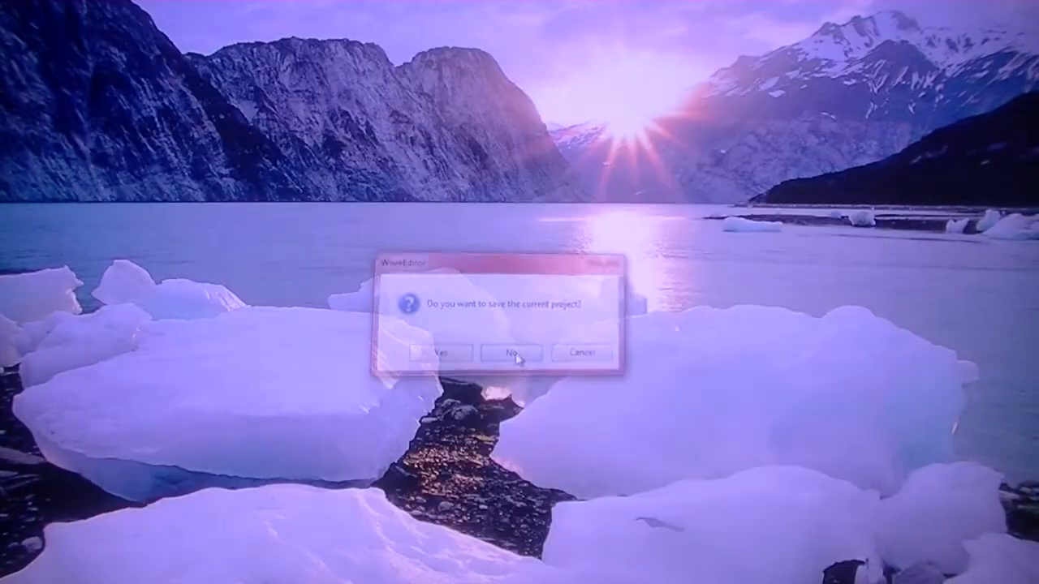
{"action": "left_click", "coordinate": [513, 353]}
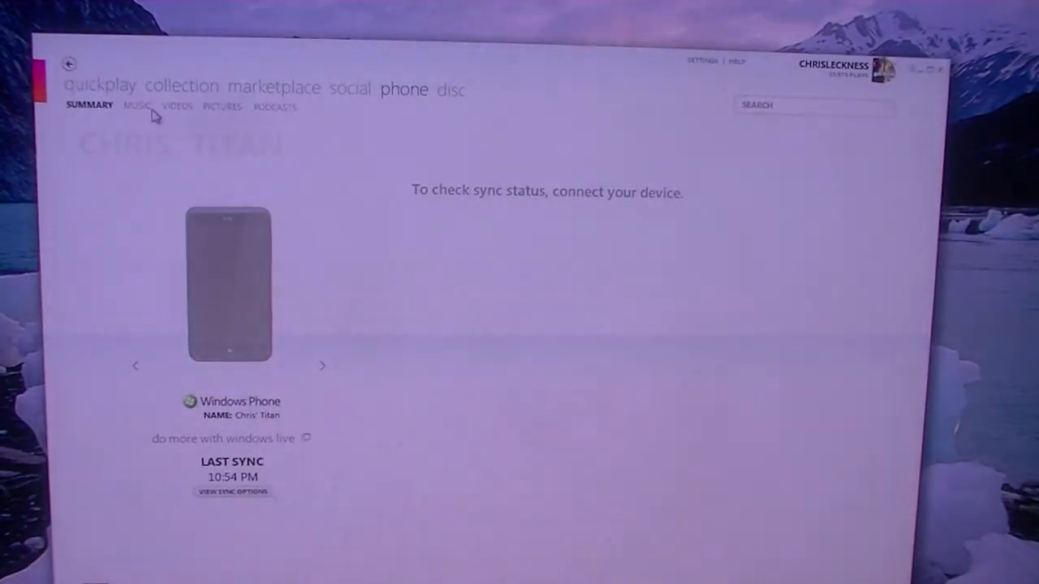
- Search the Zune music collection for chris2 and bring up the song's actions
{"action": "left_click", "coordinate": [189, 85]}
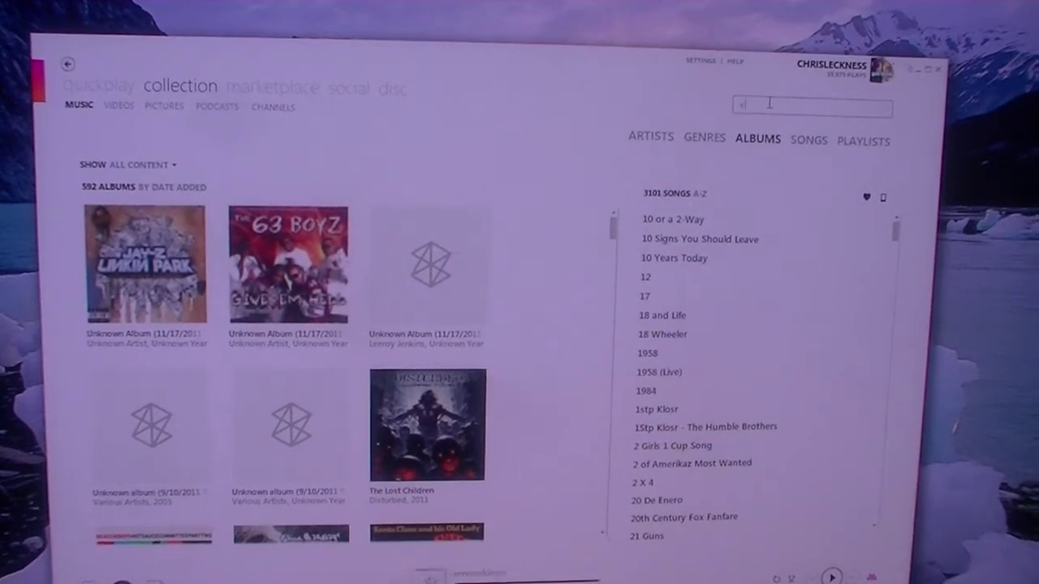
{"action": "type", "text": "chris2"}
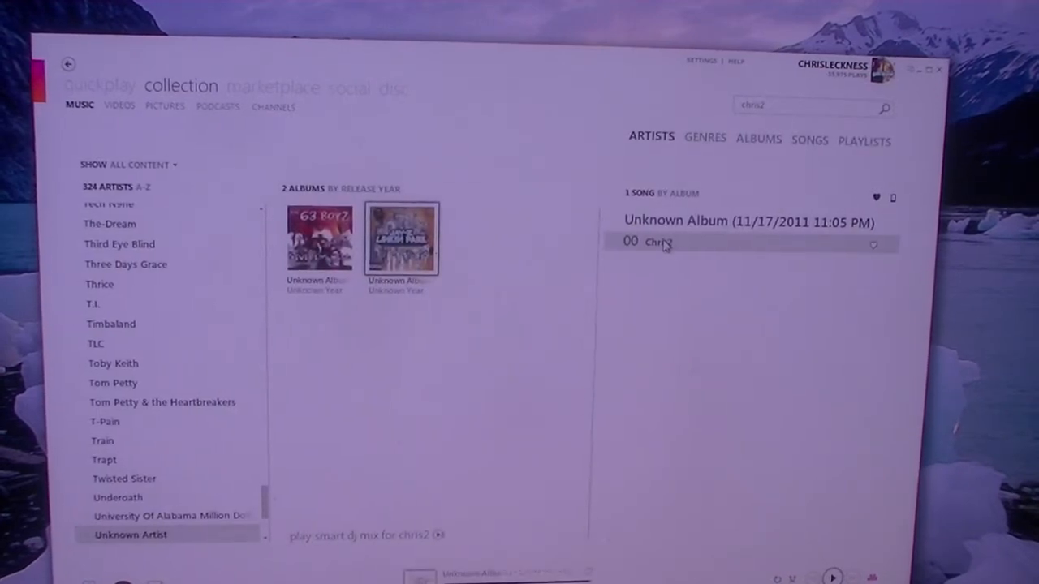
{"action": "right_click", "coordinate": [657, 243]}
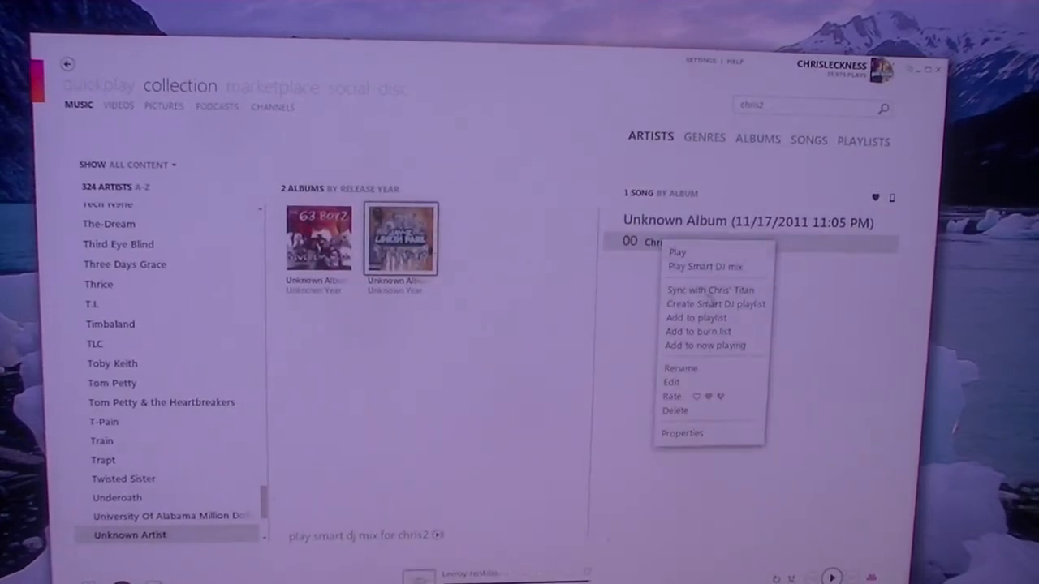
- Edit the Chris2 song info to set its genre to Ringtone
{"action": "left_click", "coordinate": [665, 382]}
{"action": "type", "text": "Ringtone"}
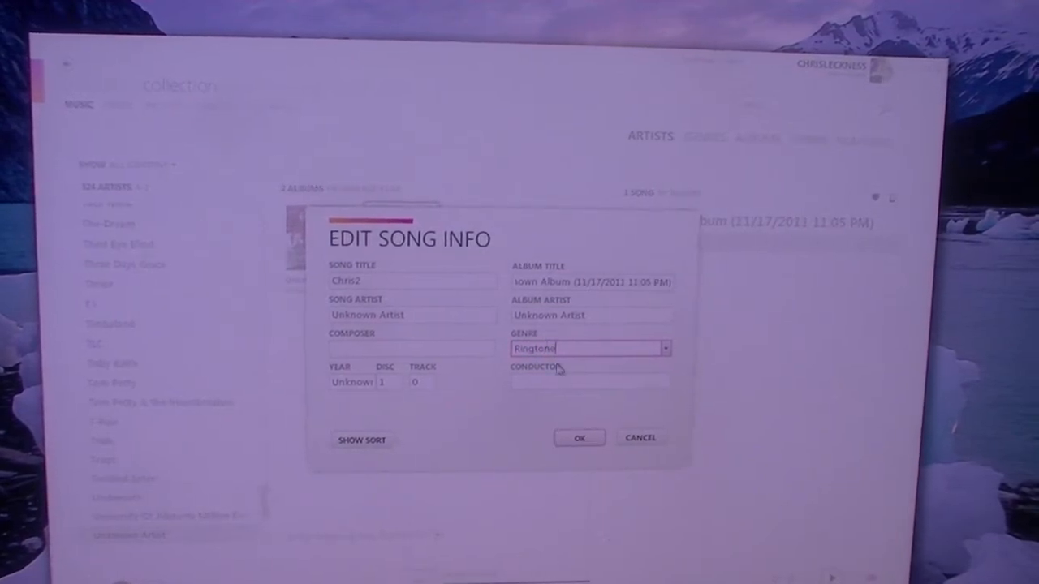
{"action": "left_click", "coordinate": [579, 438]}
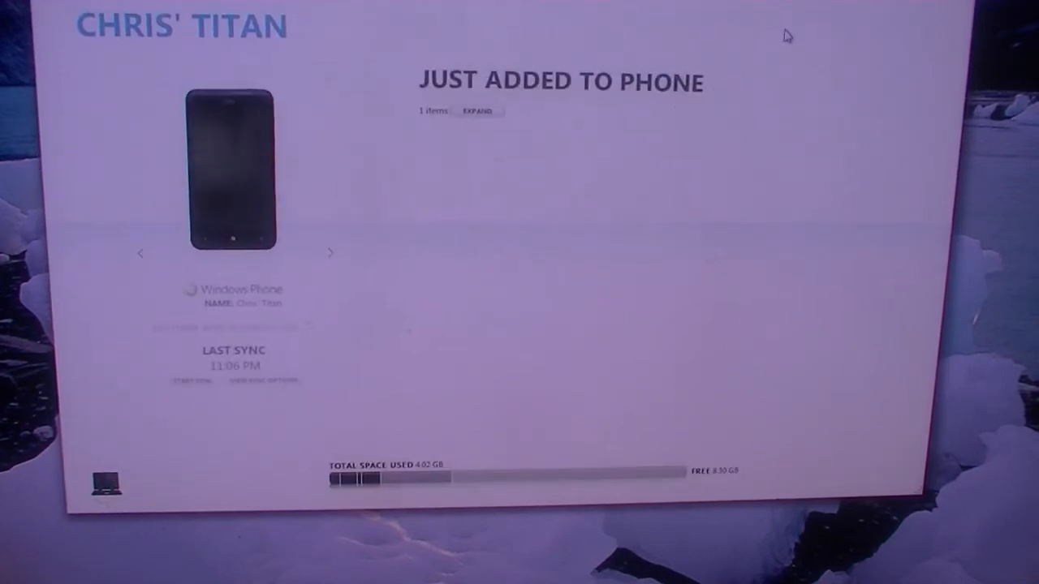
- Expand the Just Added to Phone list to show Chris2 on the phone
{"action": "left_click", "coordinate": [481, 110]}
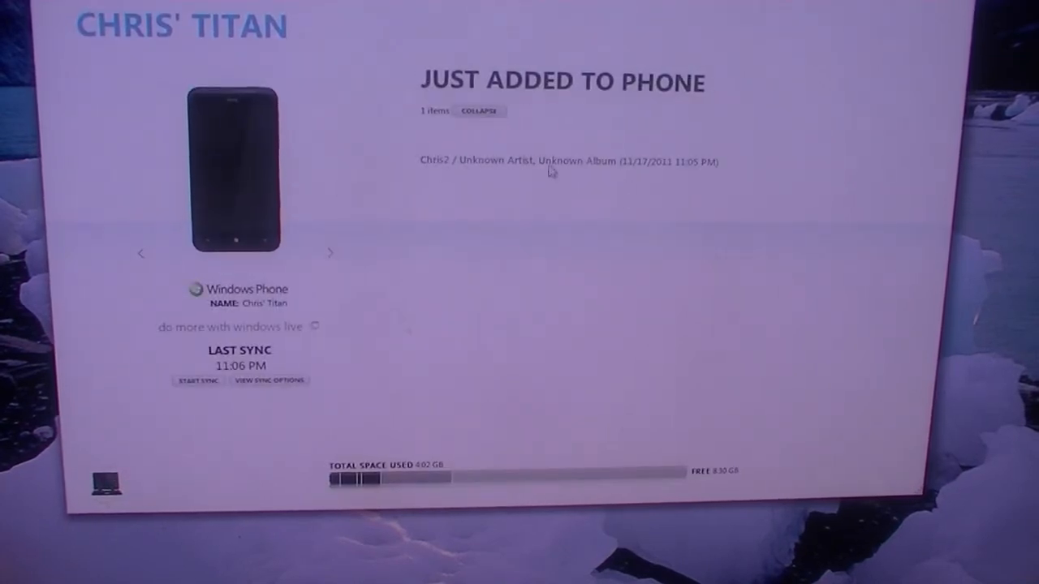